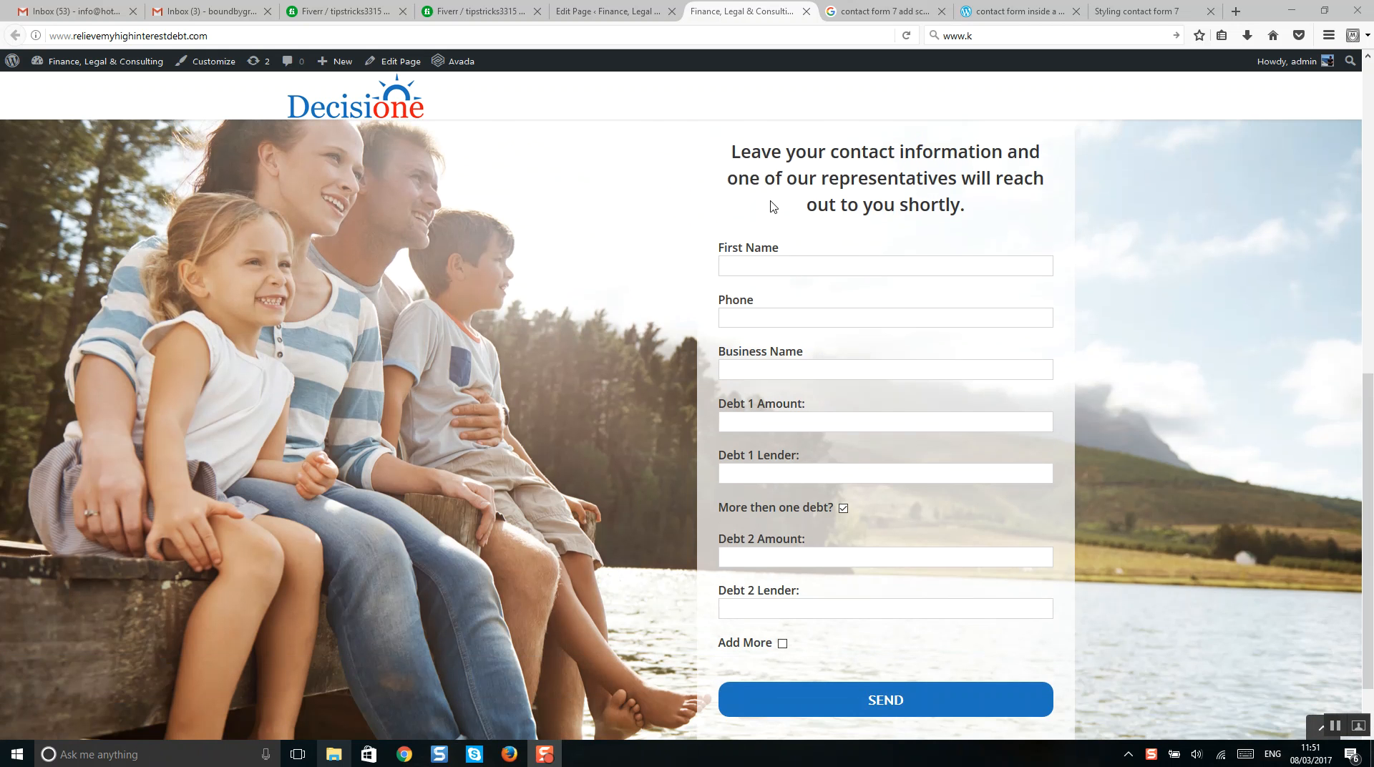
Review the live page's form, revealing the extra debt field groups.
scroll("down", 3)
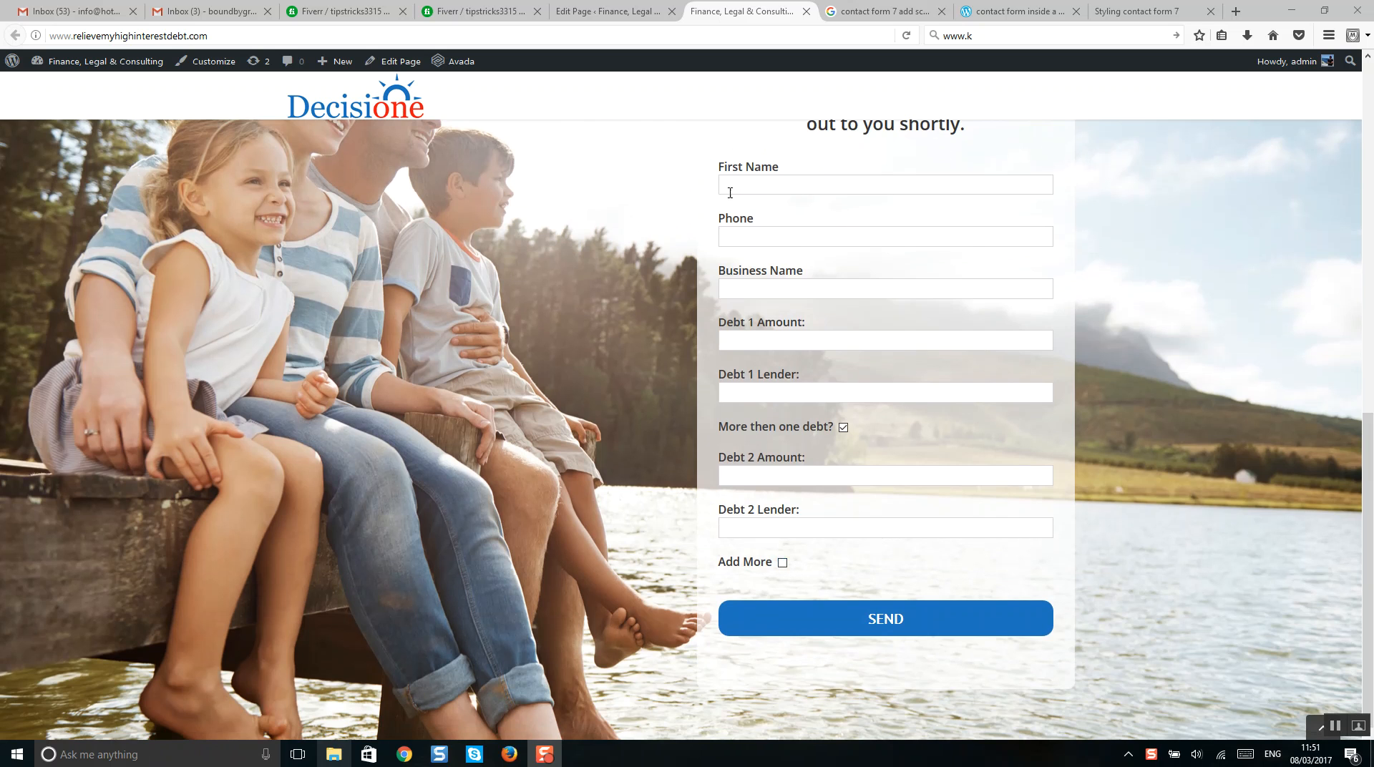
mouse_move(724, 510)
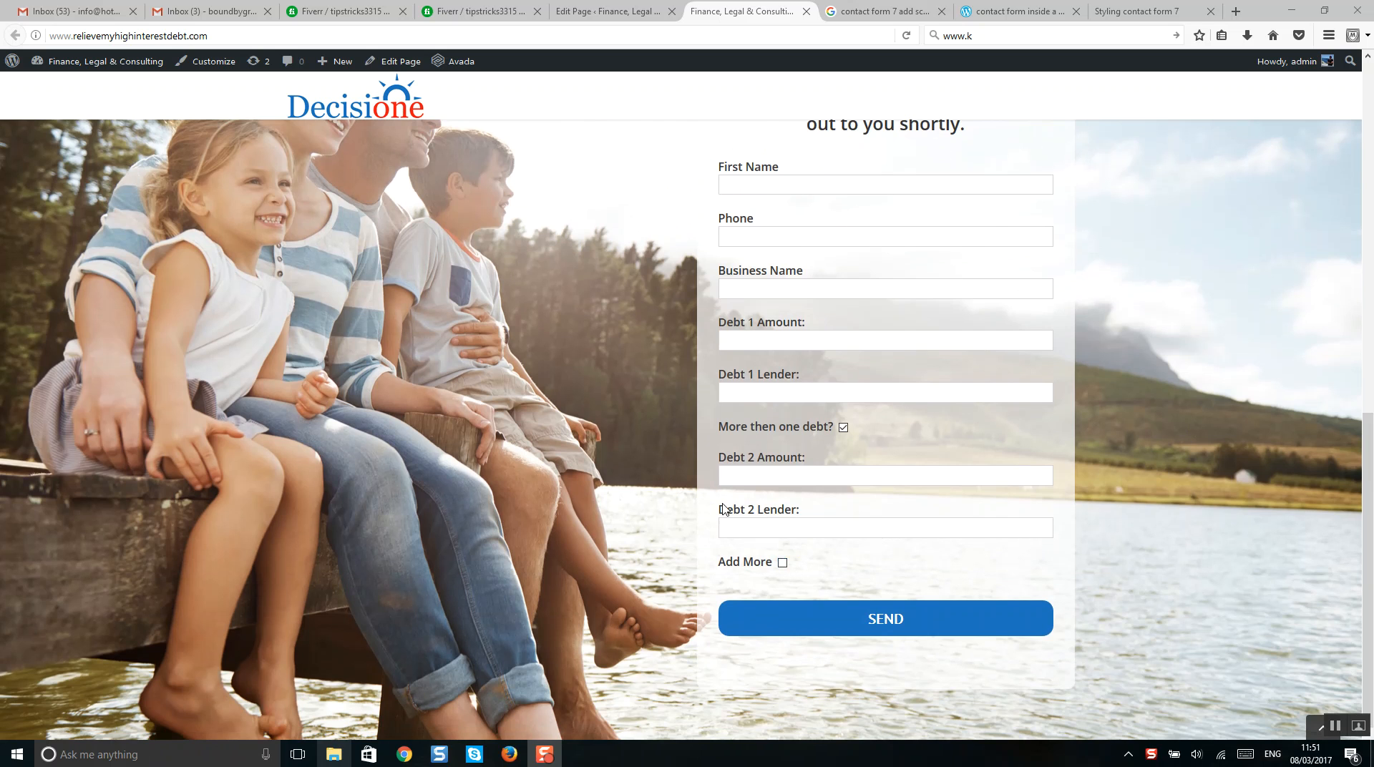
left_click(780, 563)
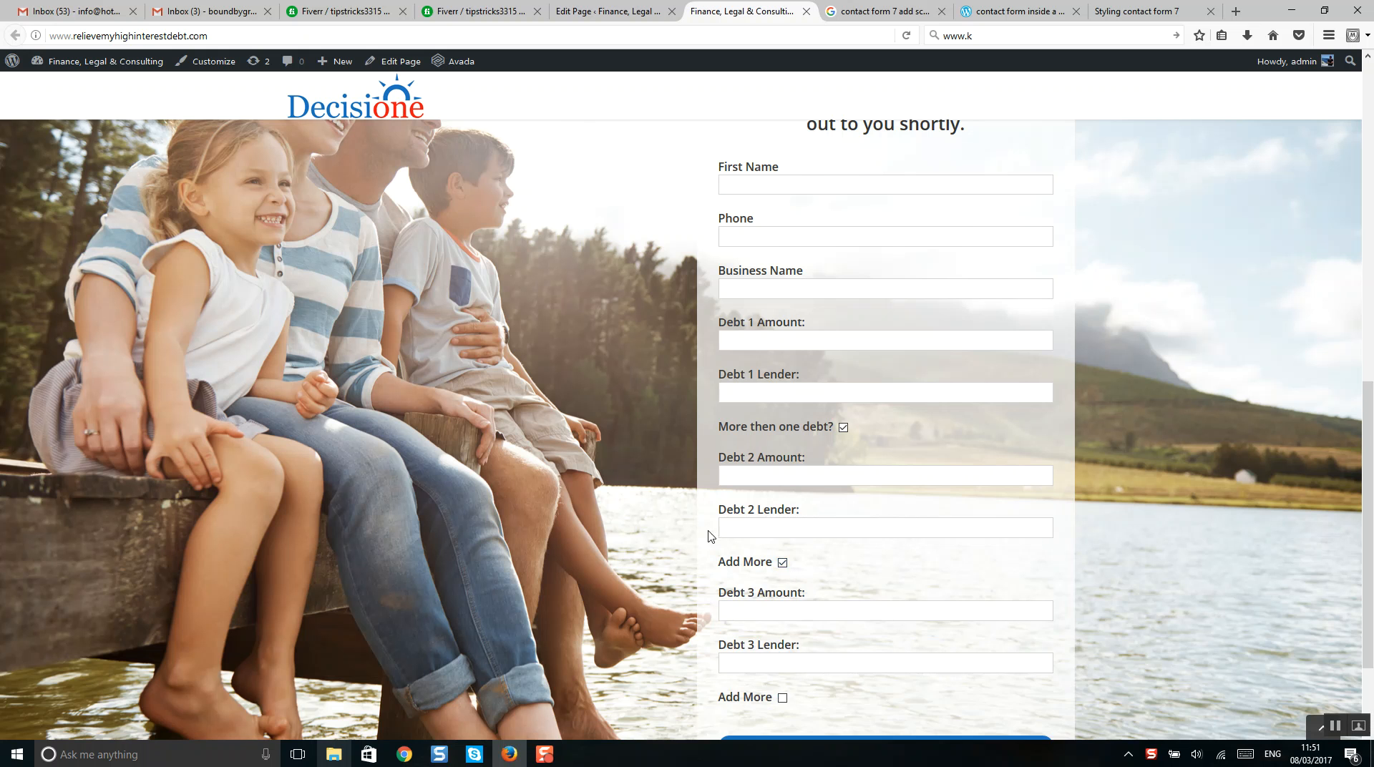
left_click(783, 563)
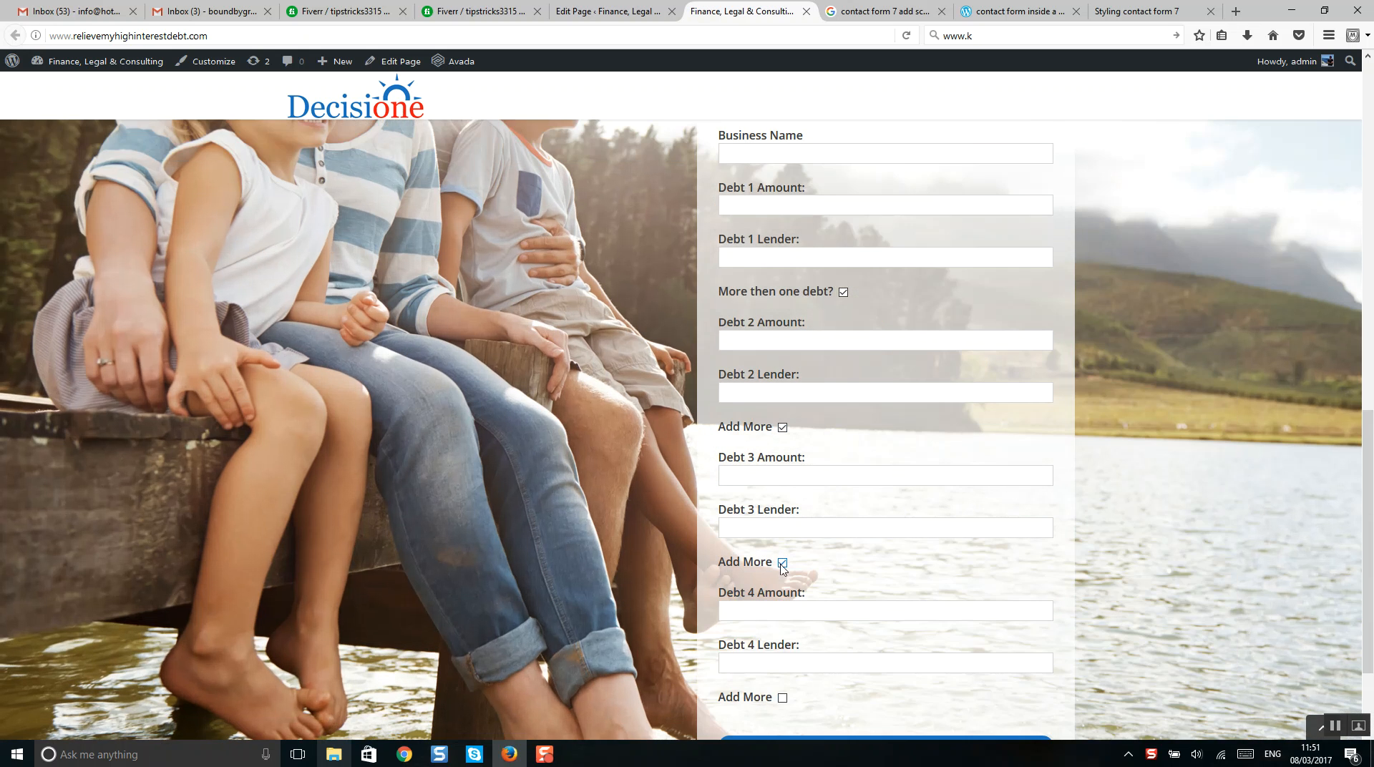
scroll("down", 3)
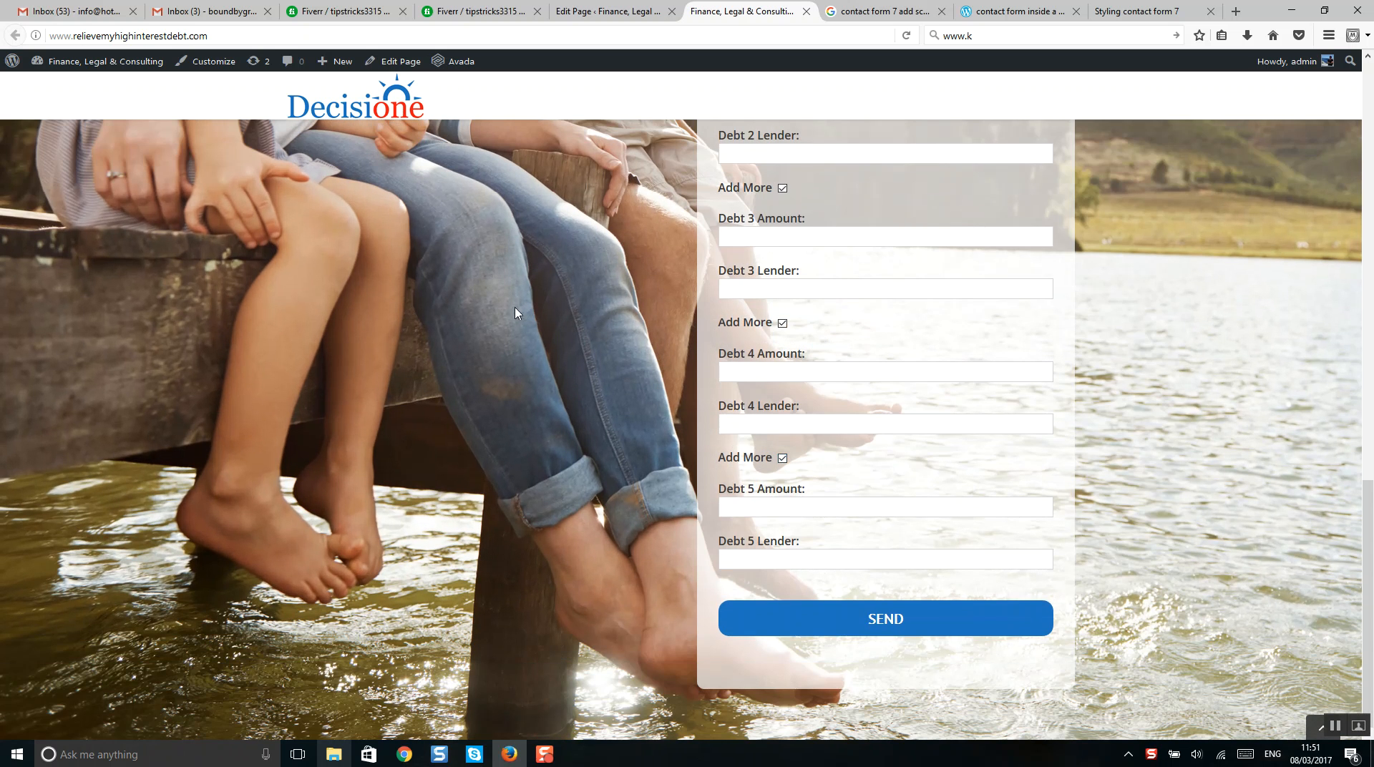
scroll("up", 3)
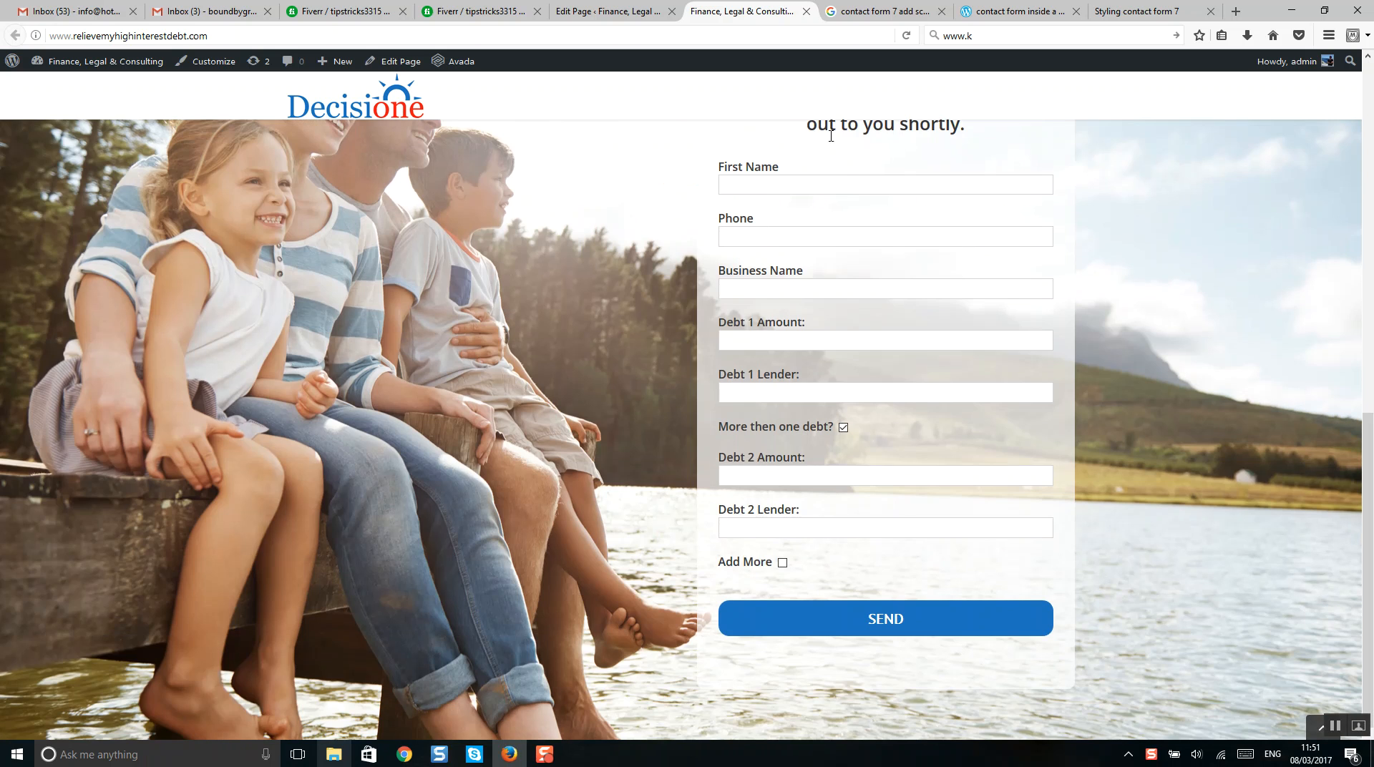
mouse_move(911, 438)
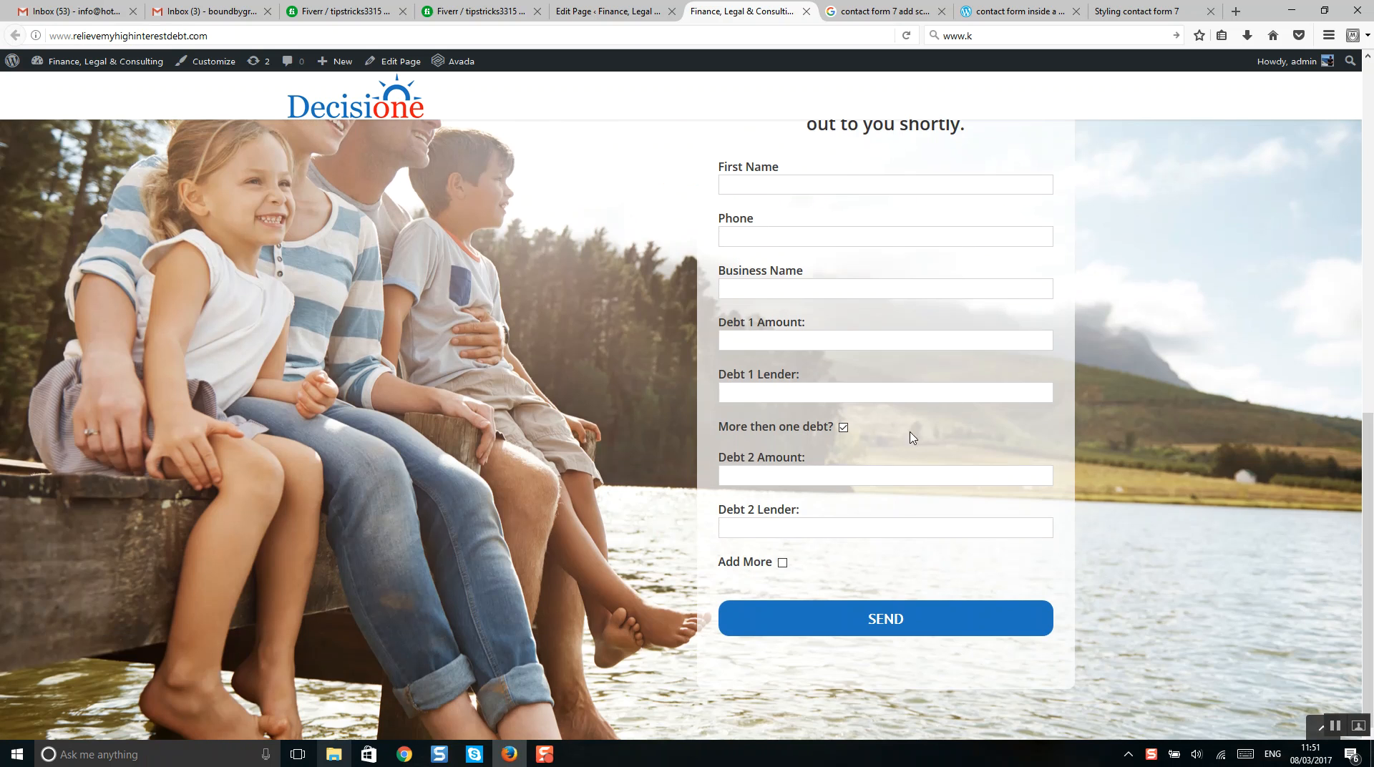
mouse_move(570, 30)
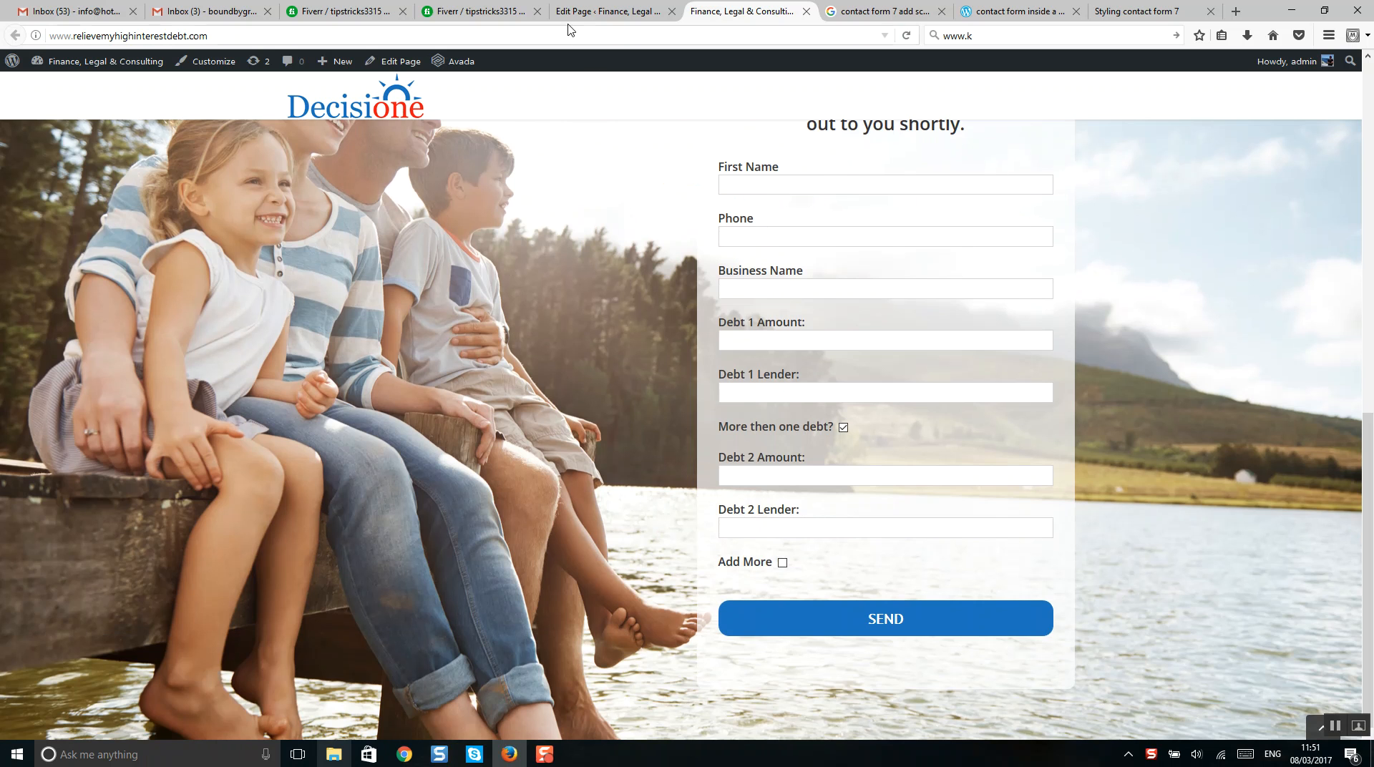
Switch to the page editor and locate the Code Block holding the form shortcode.
left_click(614, 11)
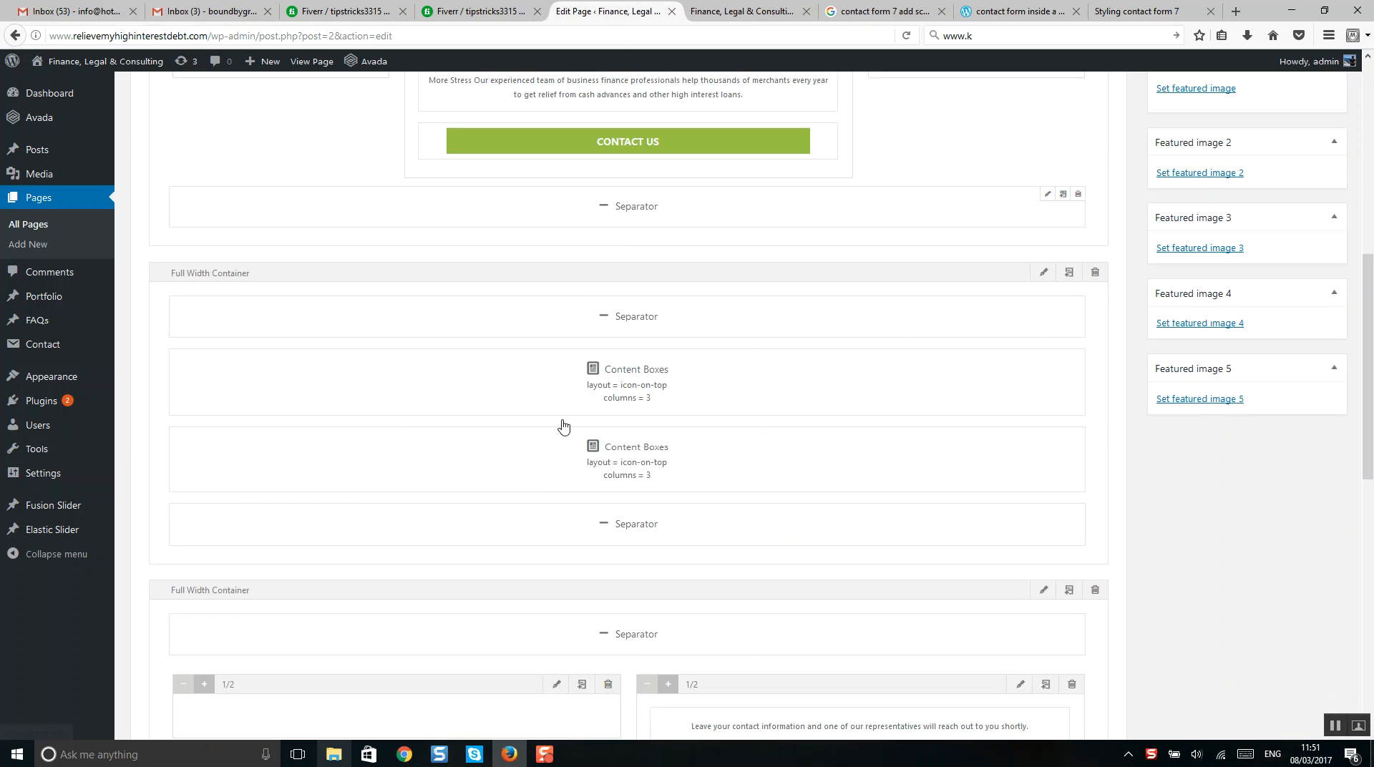
scroll("down", 3)
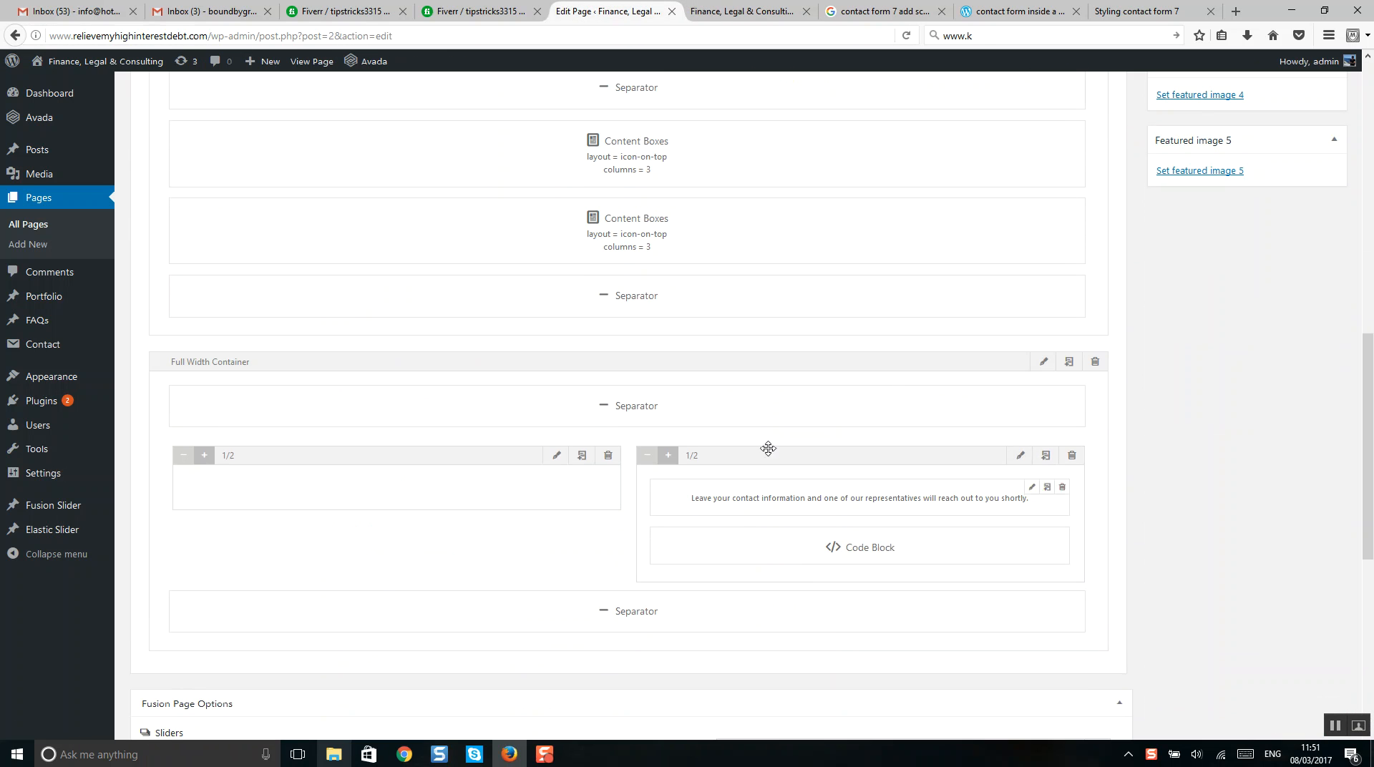
scroll("down", 3)
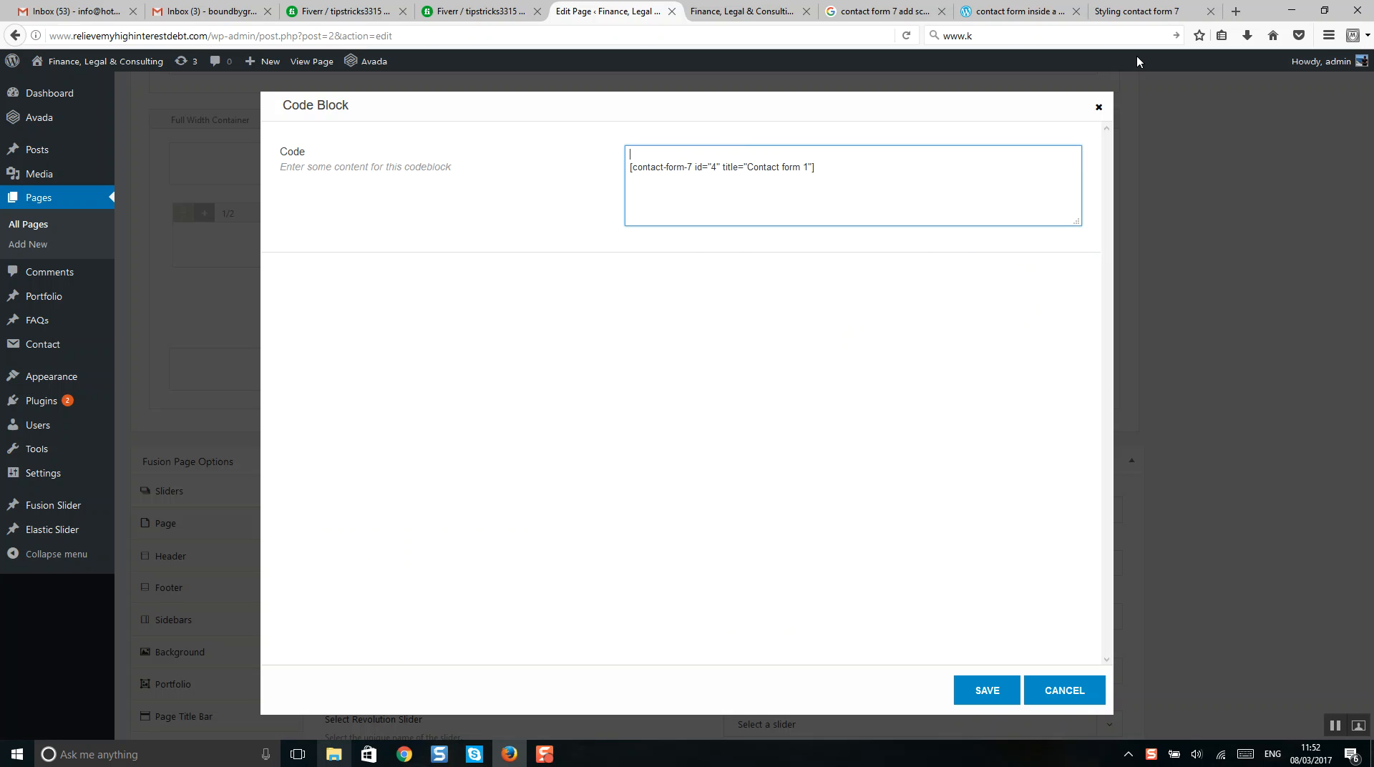
Wrap the shortcode in <div style="overflow:auto;height:350px;">...</div> and save the Code Block.
type("<div style=\"overflow:auto;height:350px;\">")
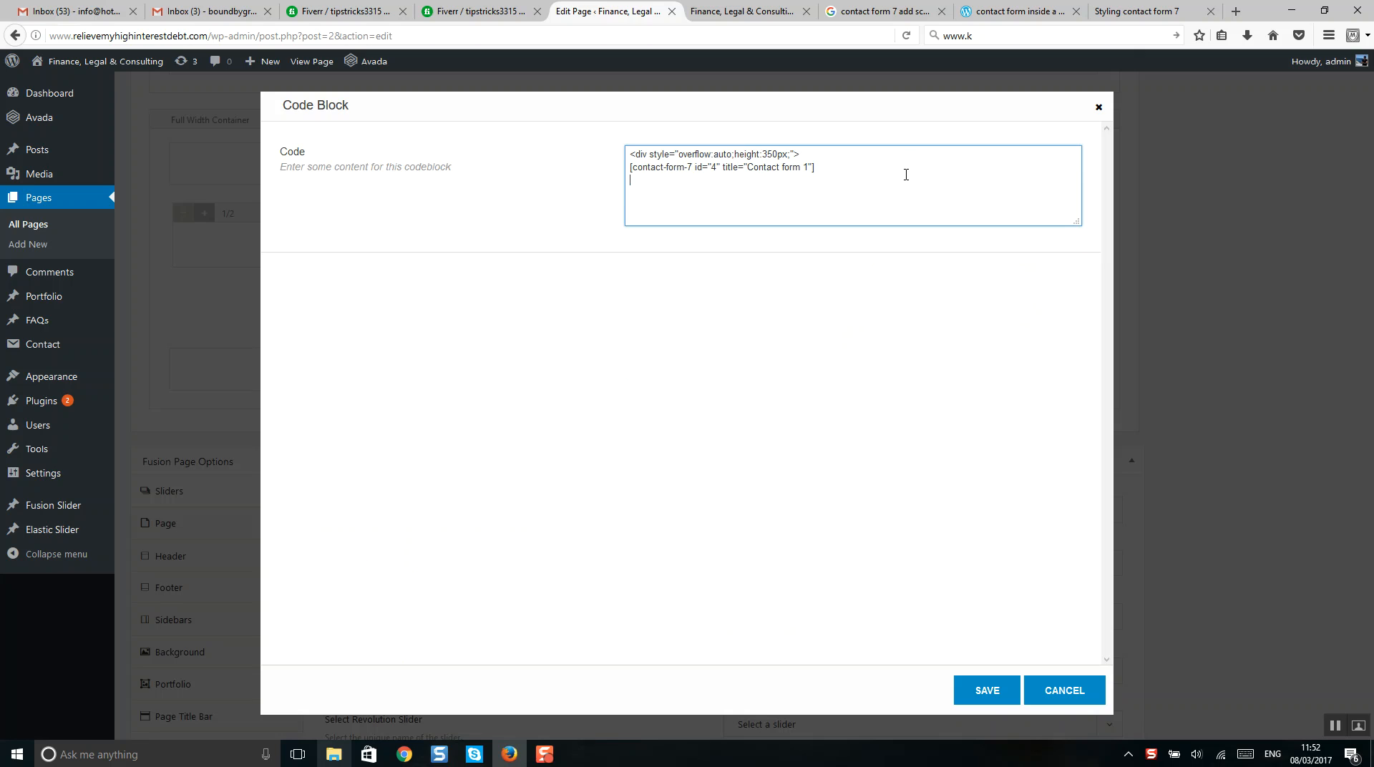
type("<p")
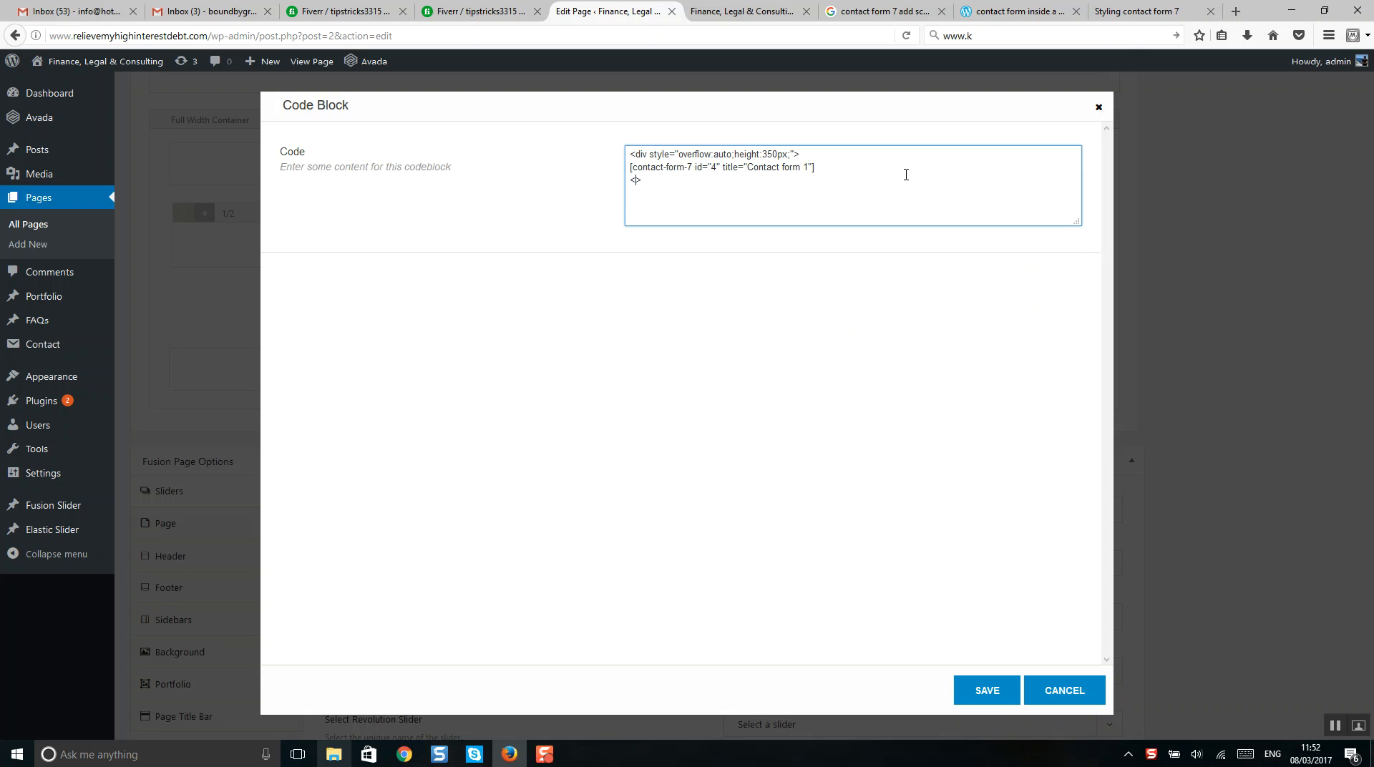
type("/d")
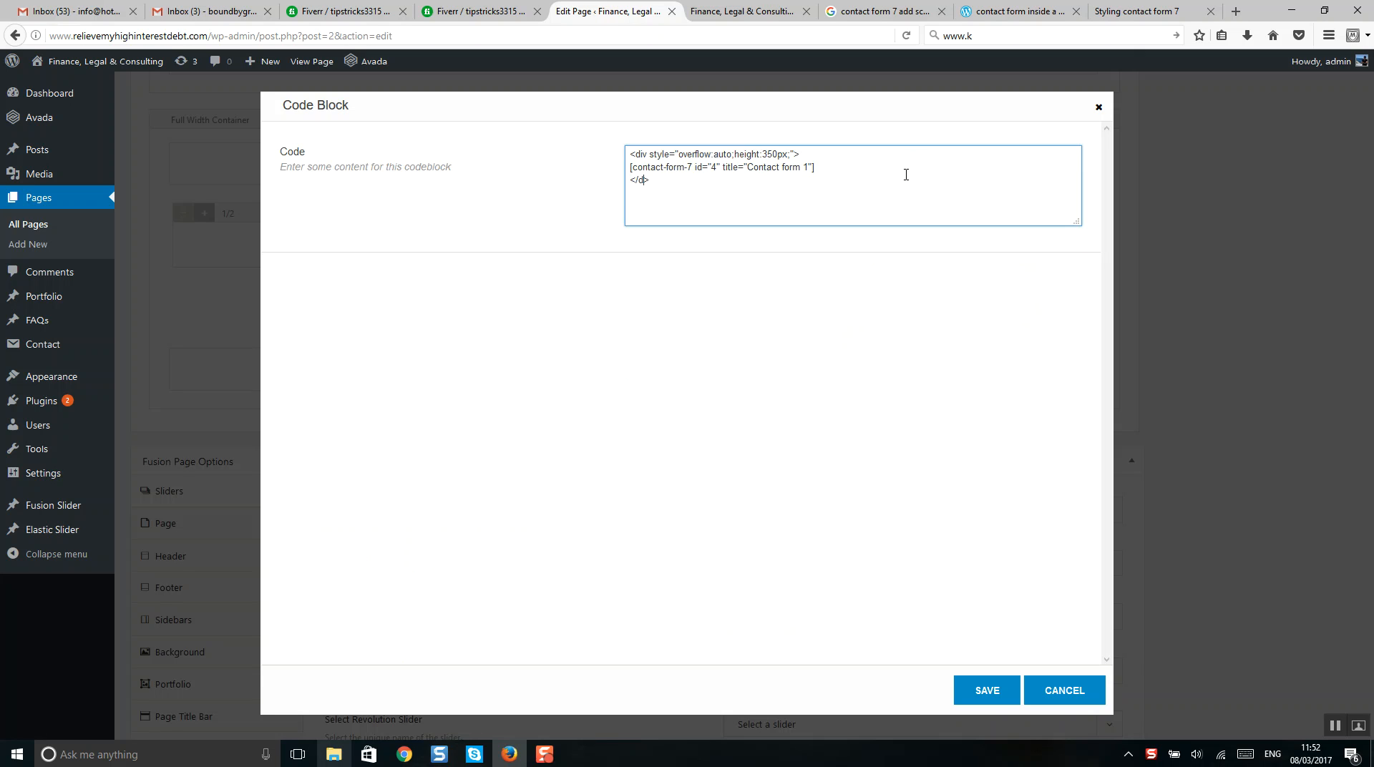
type("iv")
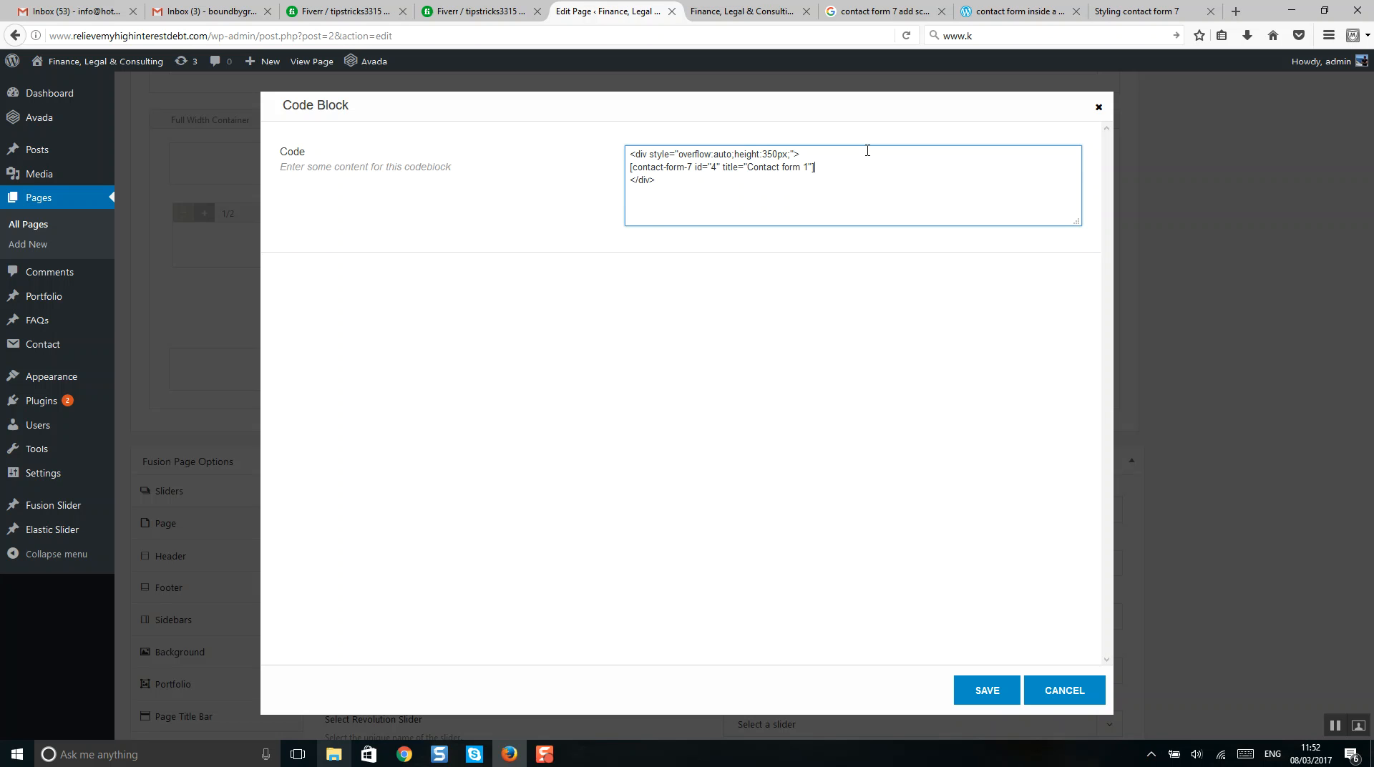
left_click(985, 690)
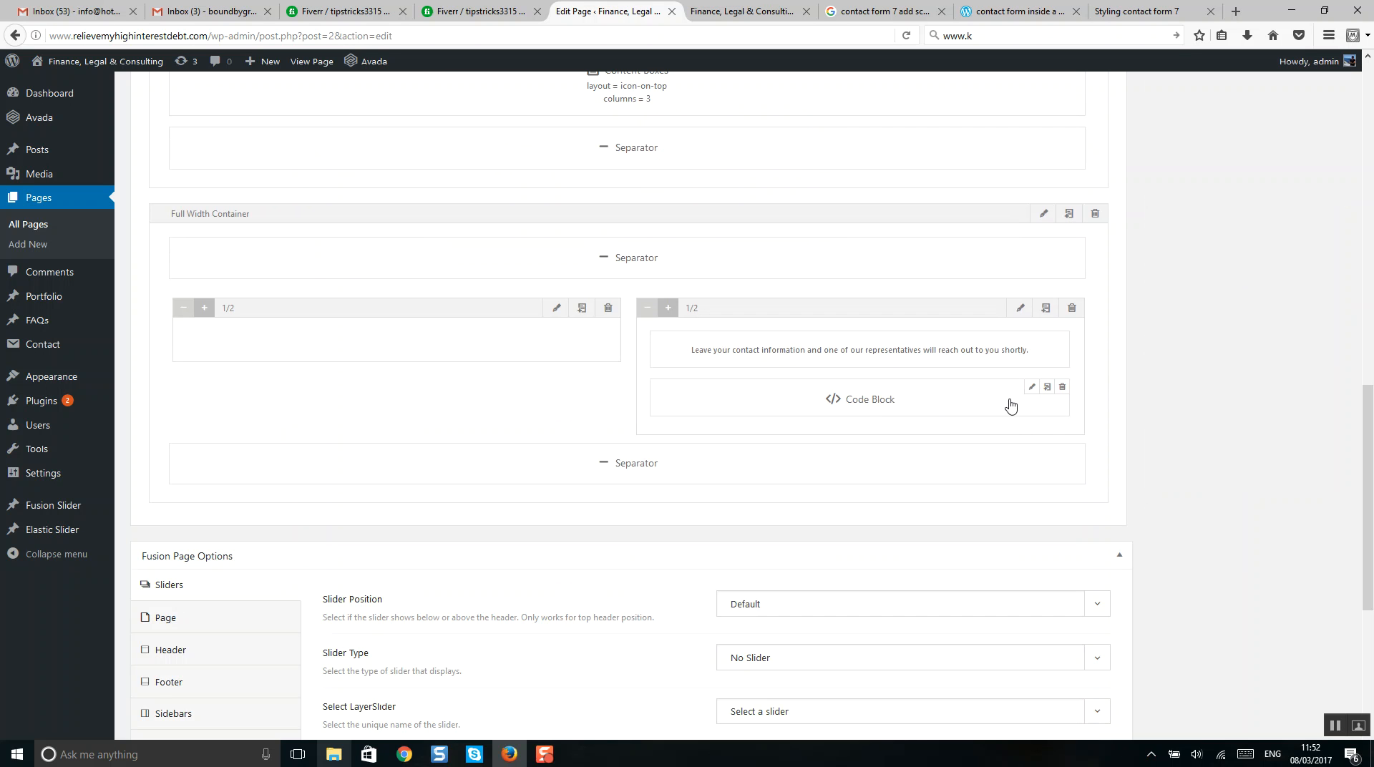